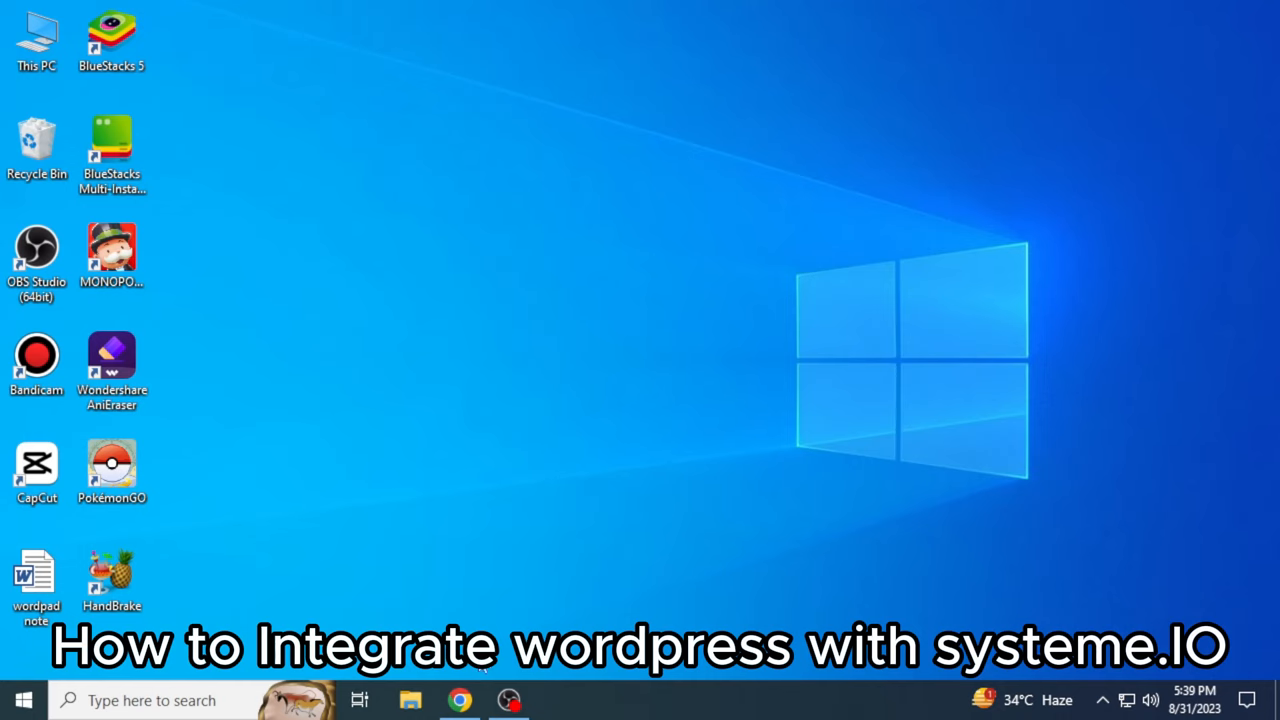
Reach the Systeme.io login page in Chrome with the account email and password entered.
click(458, 700)
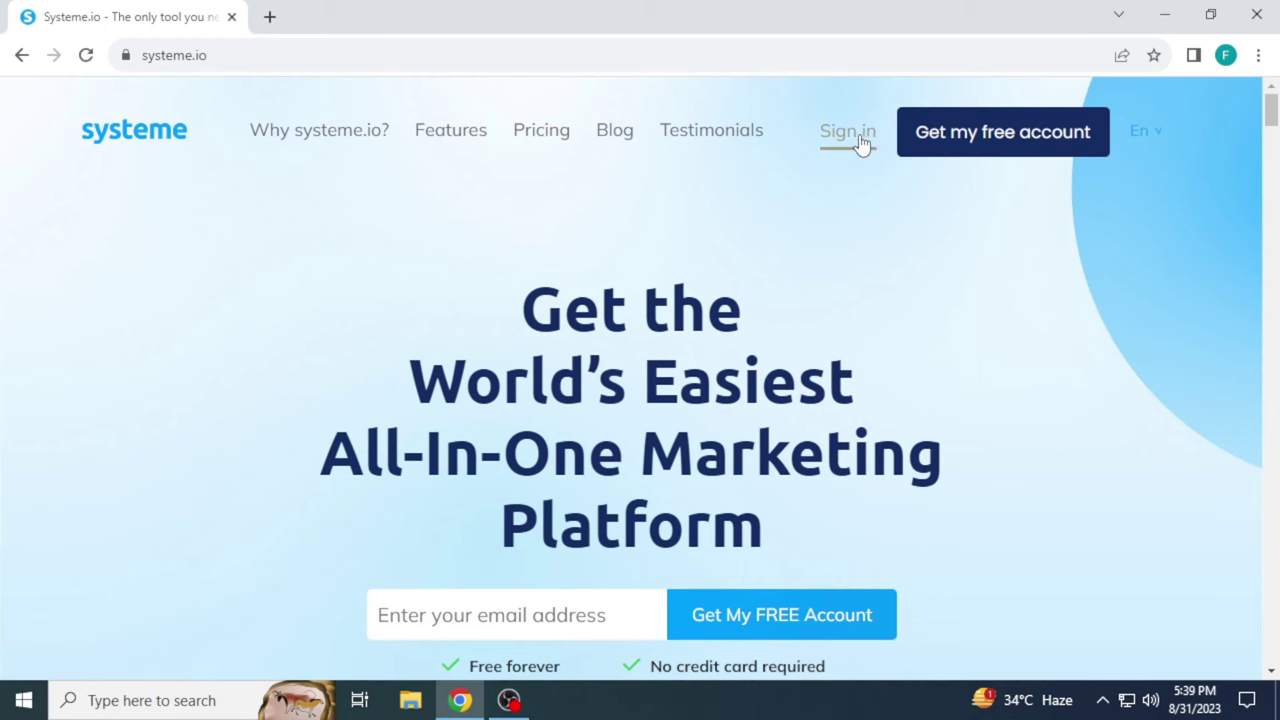
click(848, 132)
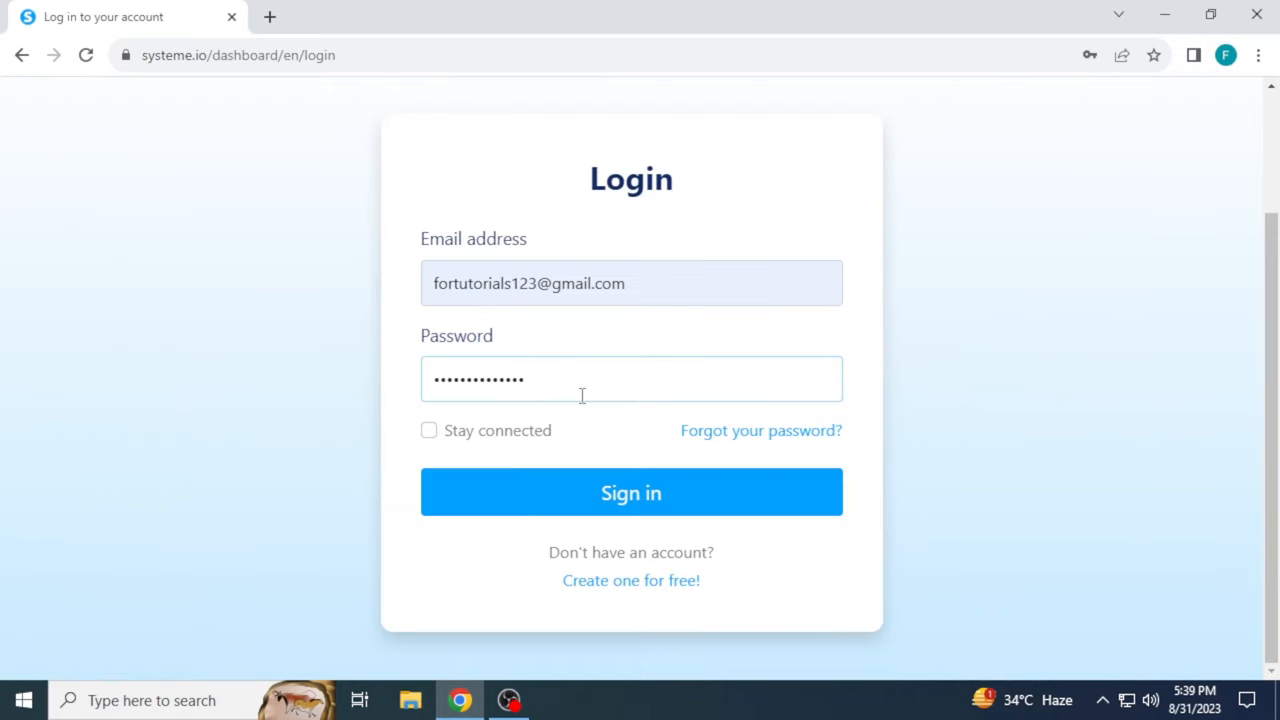
Sign in, create the 'yt tutorial' funnel, and save an Inline form step named 'yt'.
click(632, 492)
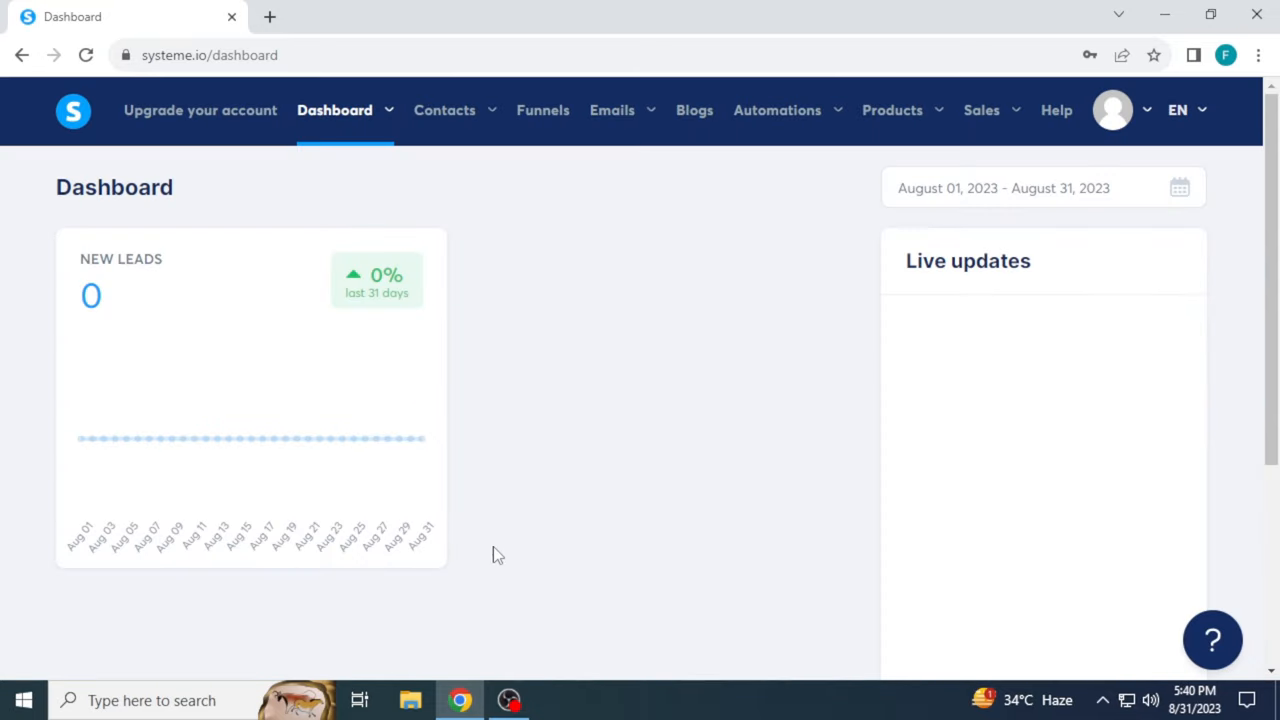
mouse_move(570, 208)
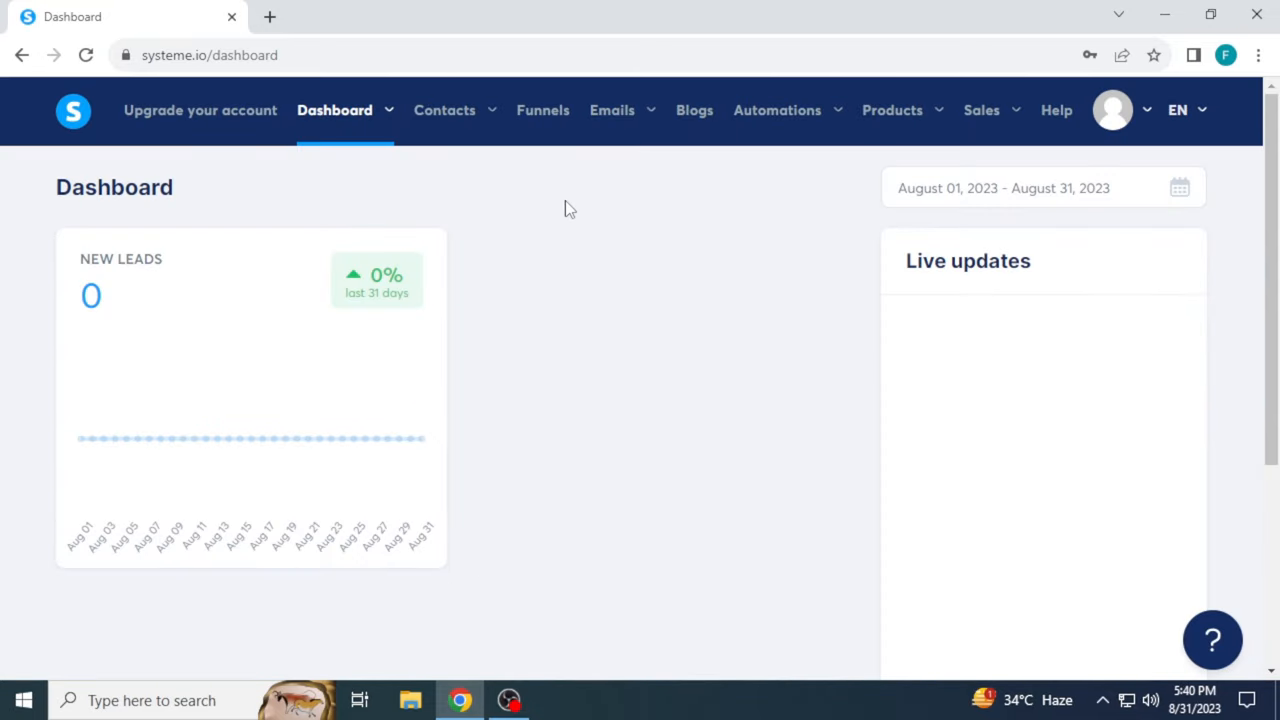
click(542, 110)
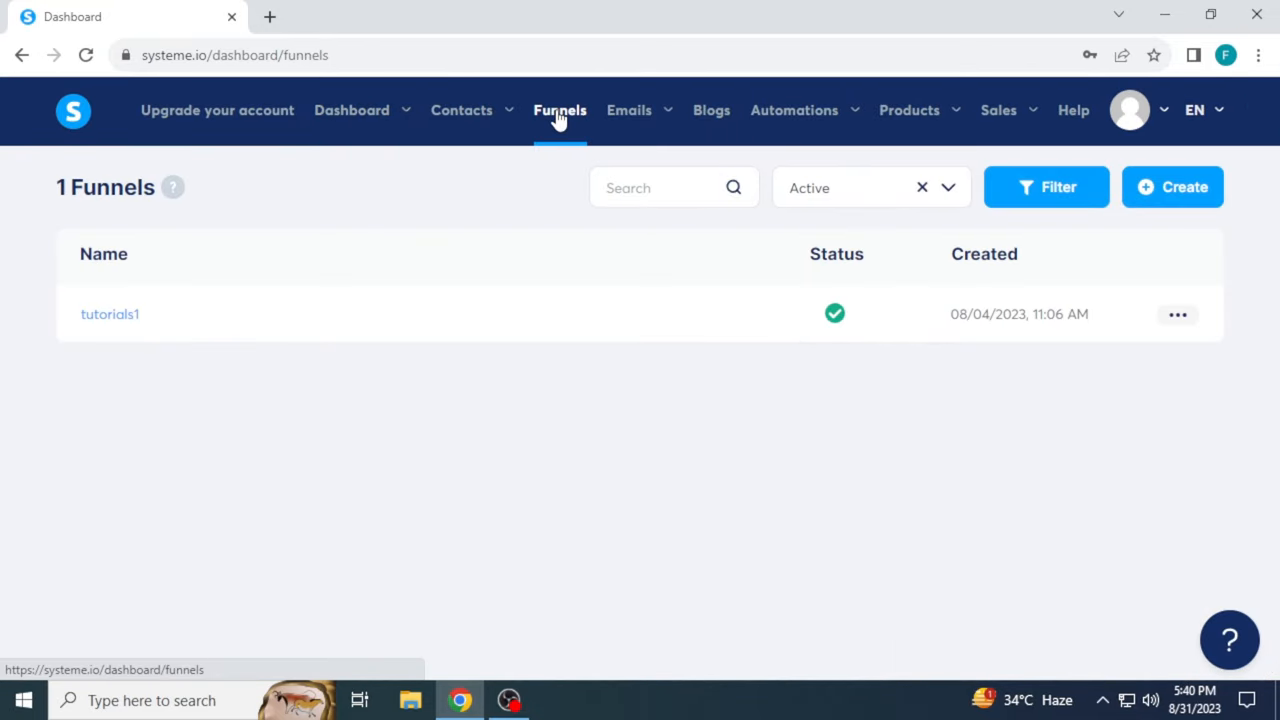
mouse_move(1172, 220)
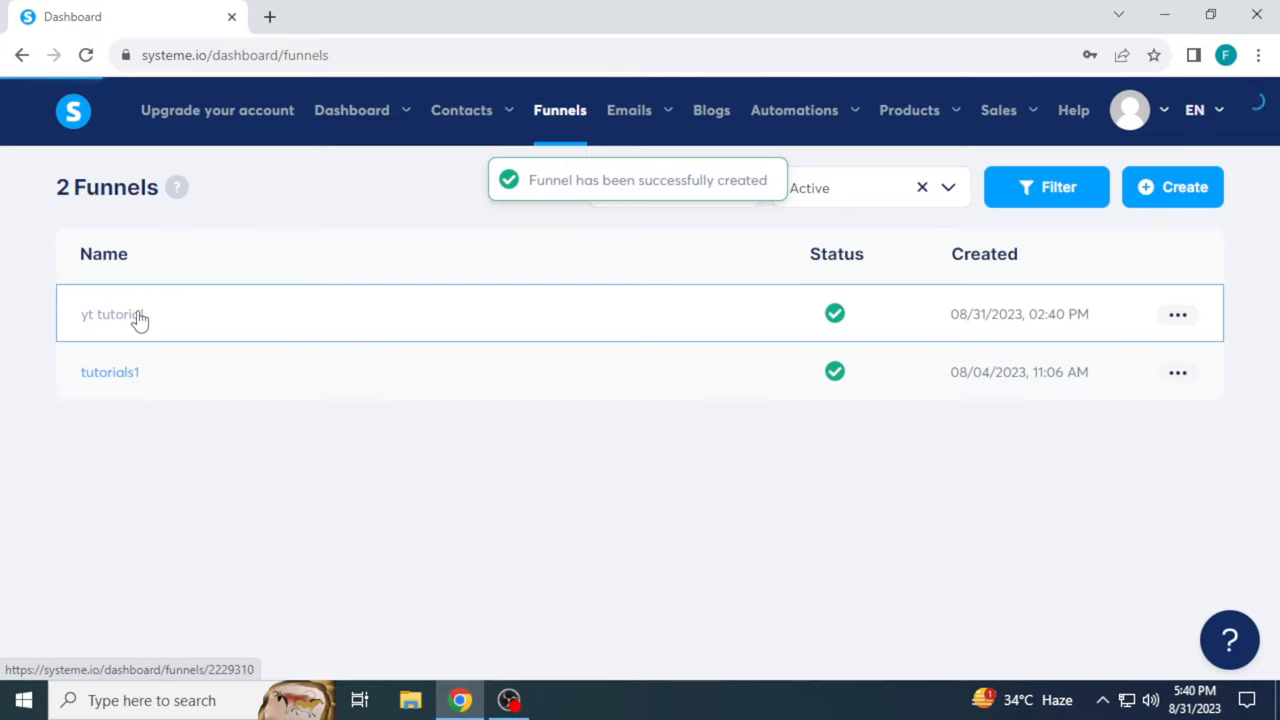
click(110, 314)
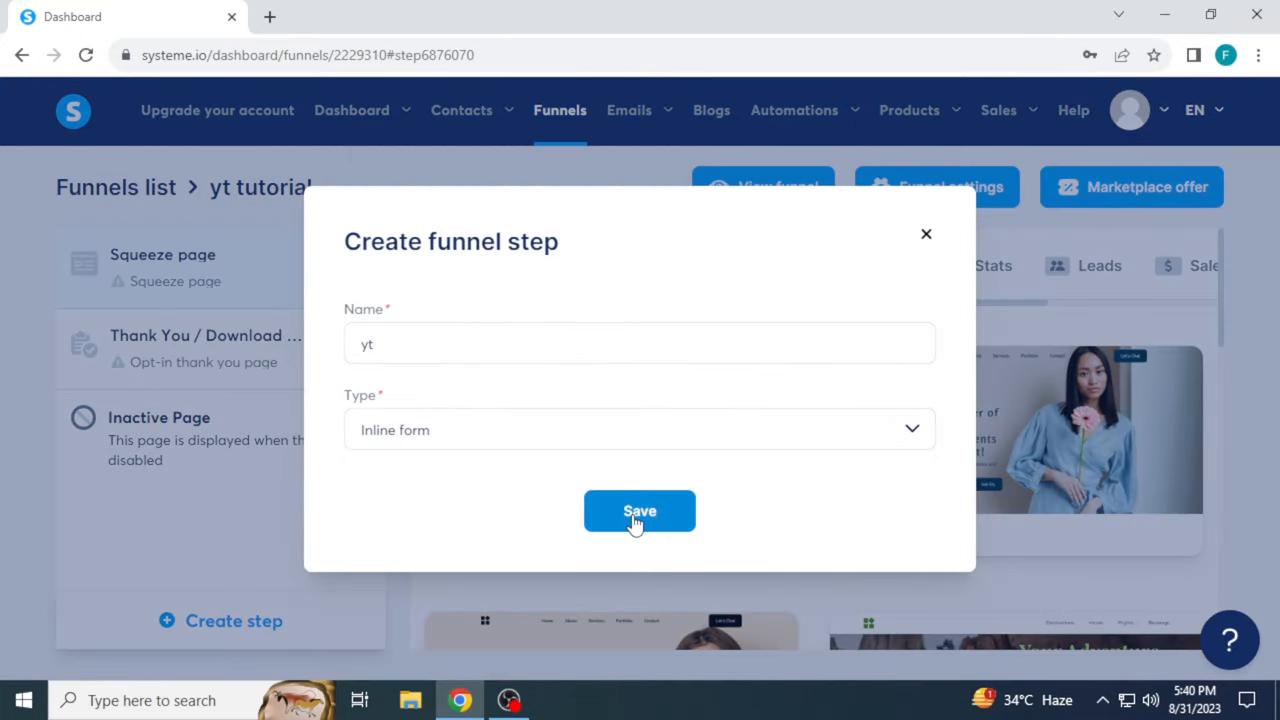
click(640, 512)
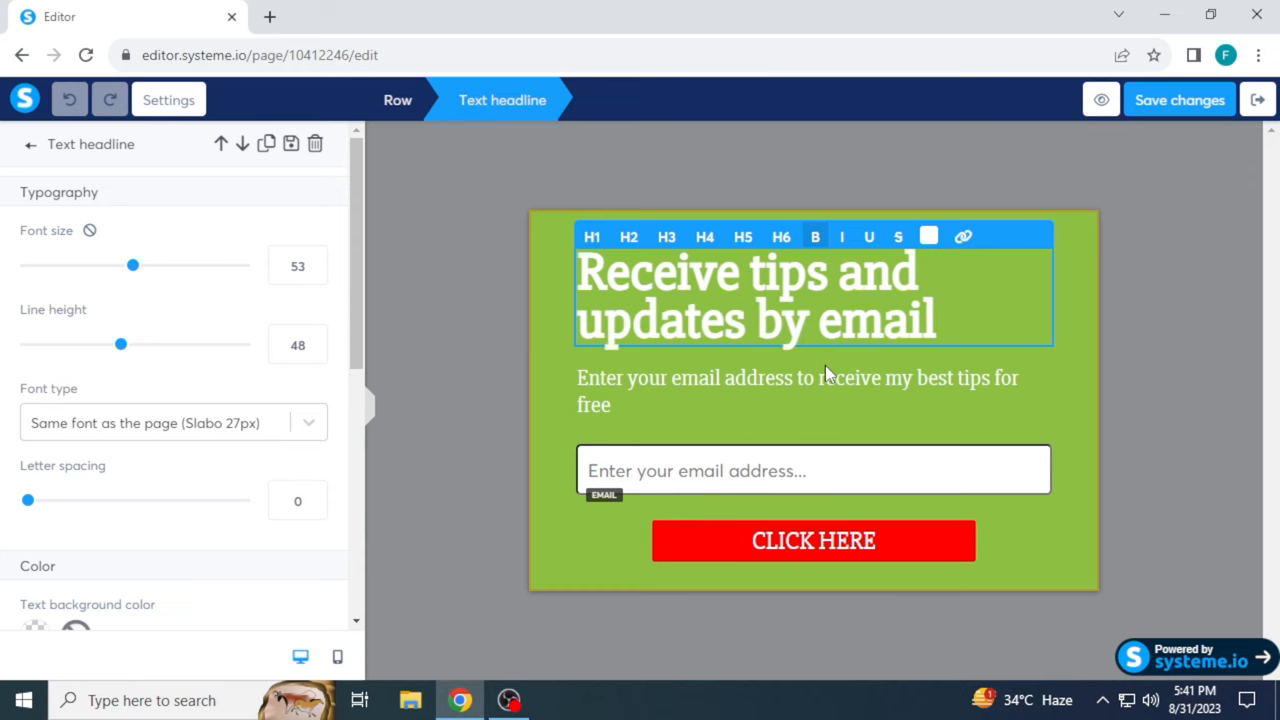
Restyle the form with a black background, reworded text and a Submit button, save it, and show its script tag.
click(212, 568)
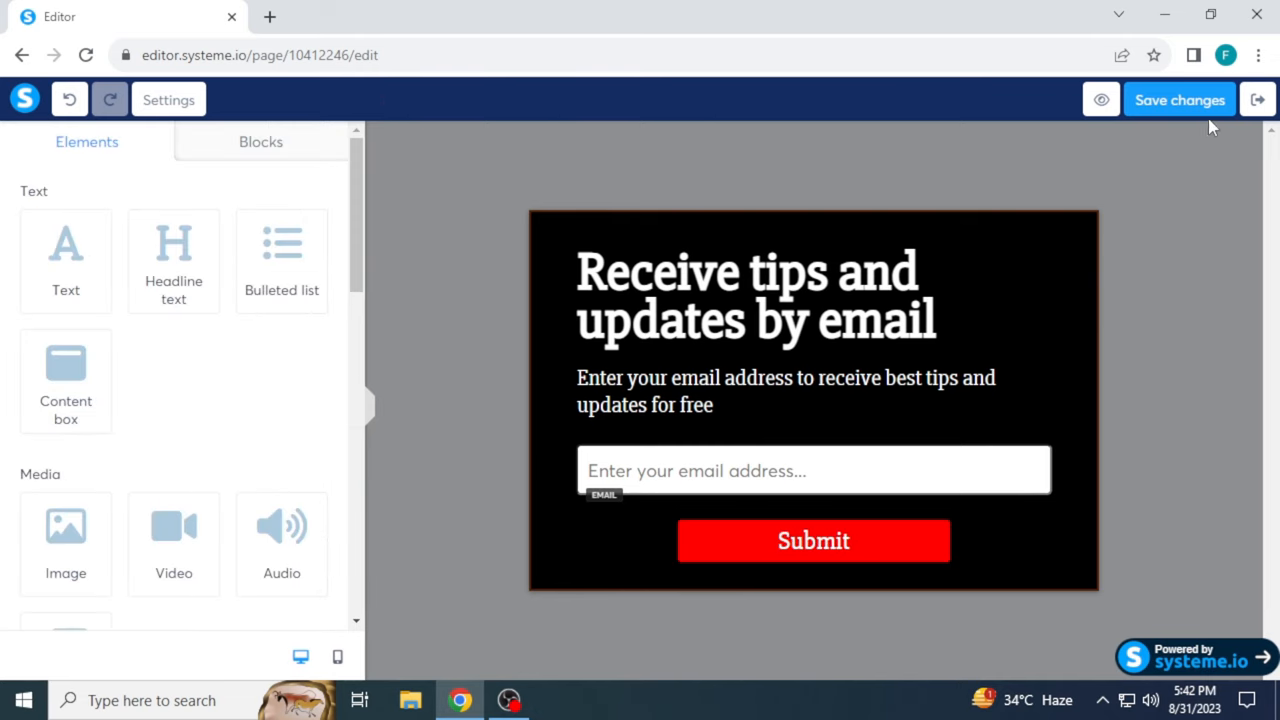
click(22, 56)
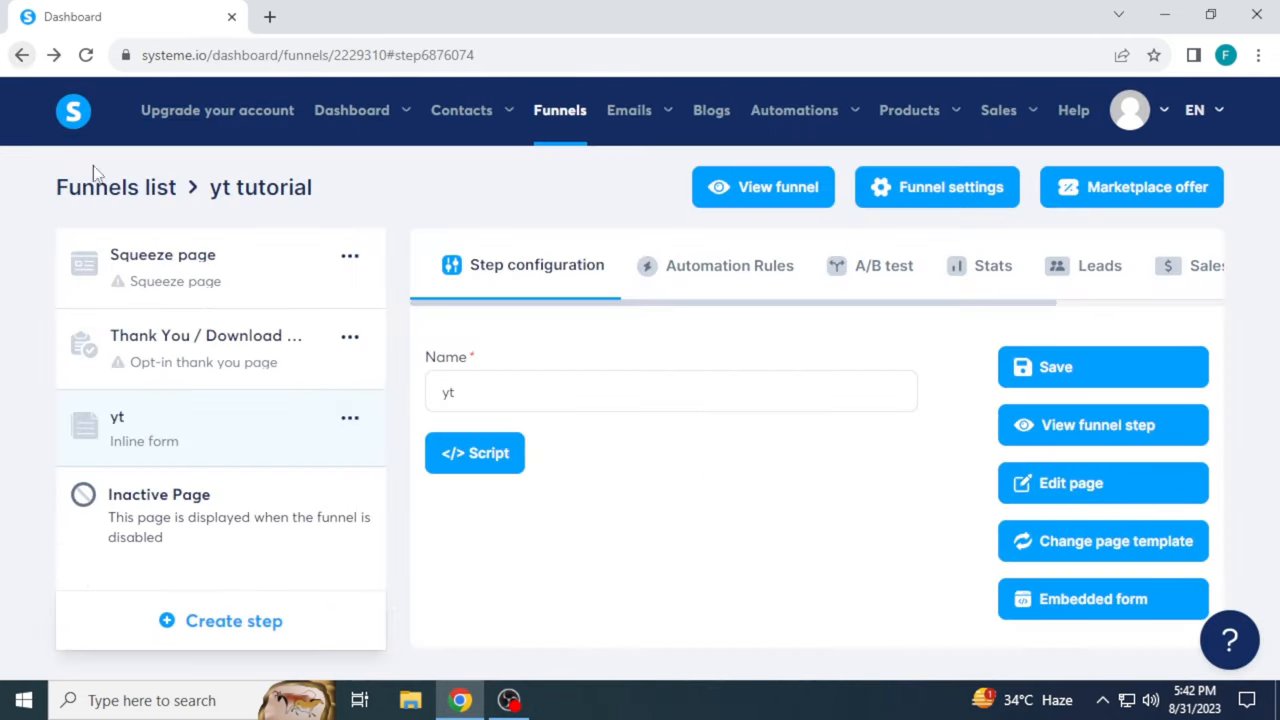
click(474, 452)
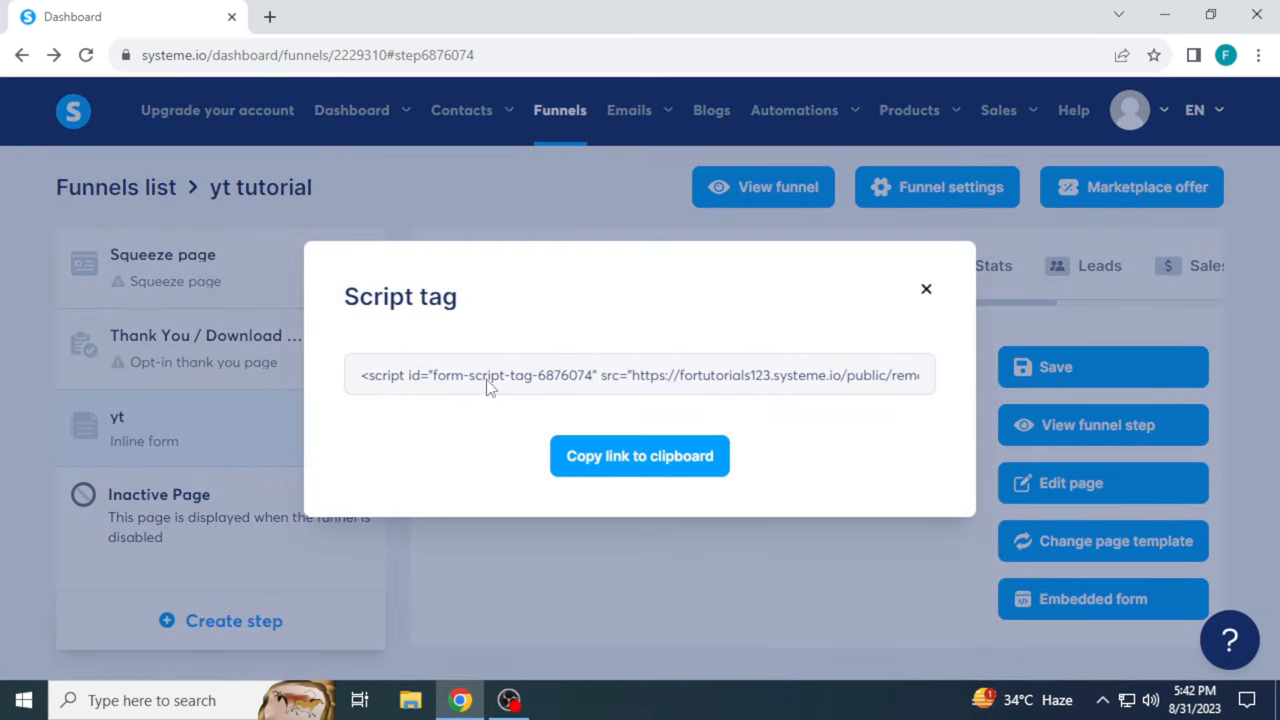
click(856, 472)
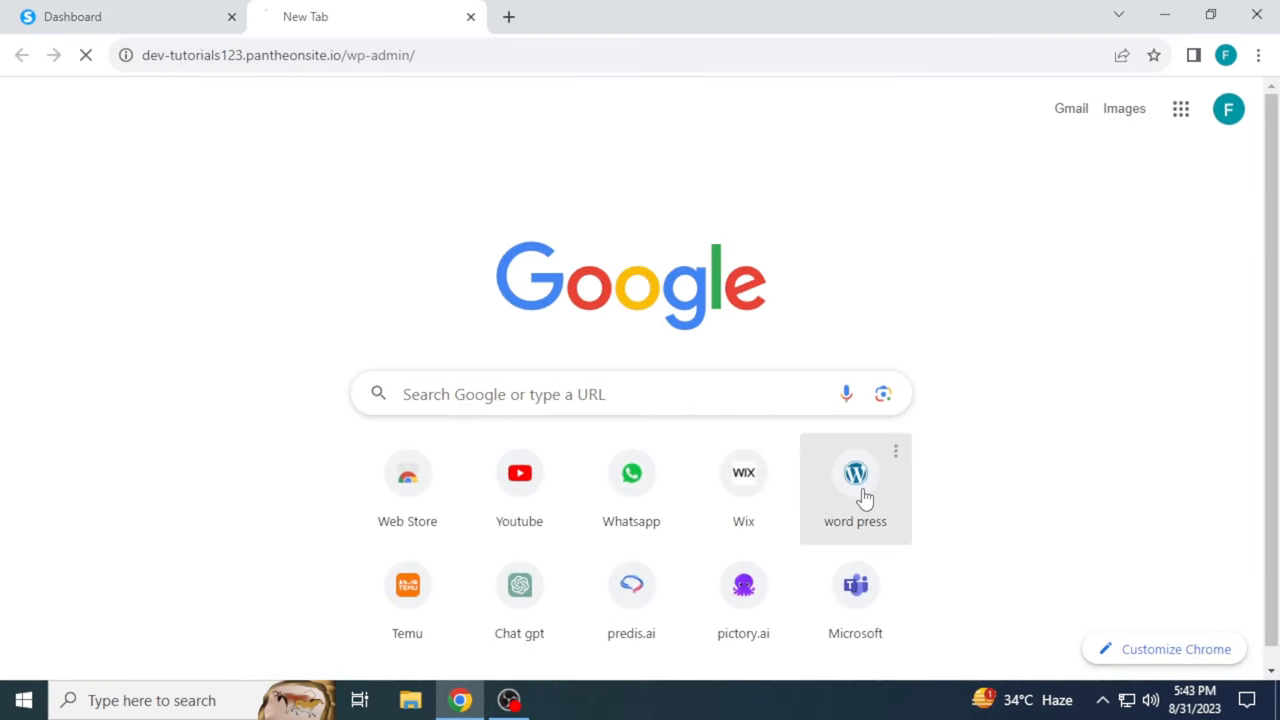
Go to the WordPress admin Posts list and edit the 'Hello world!' post.
click(856, 472)
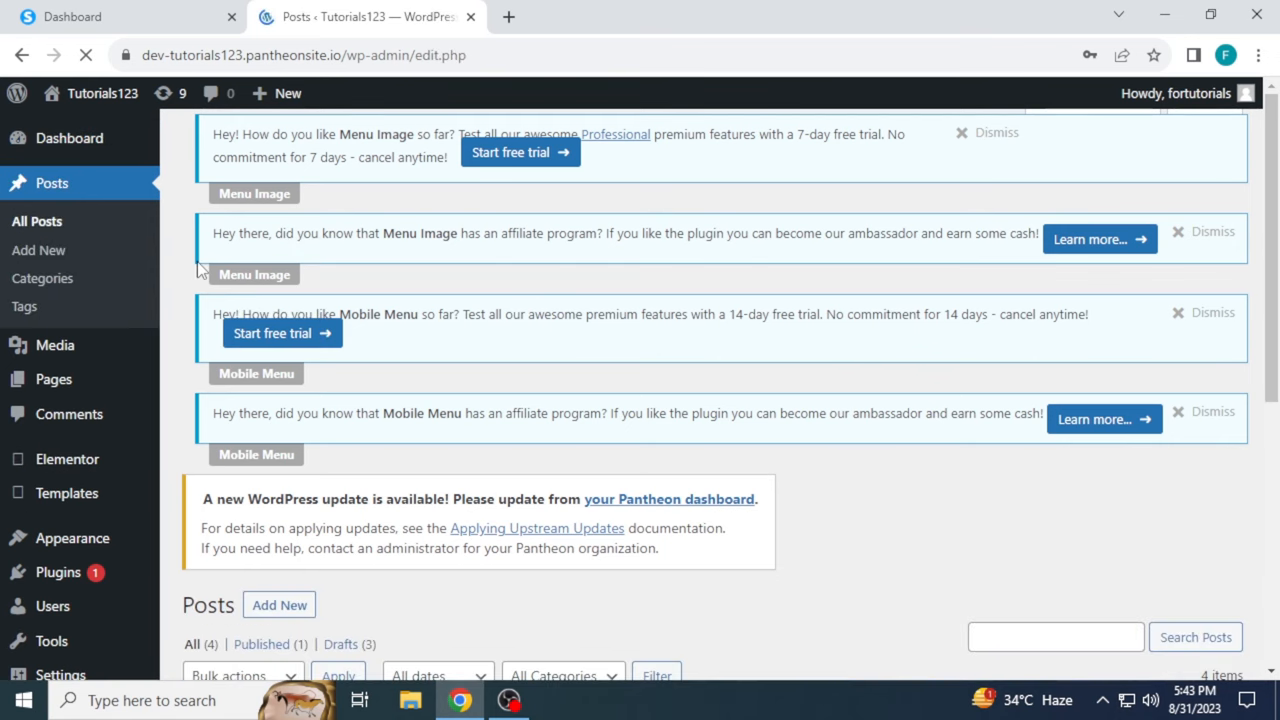
scroll(down, 3)
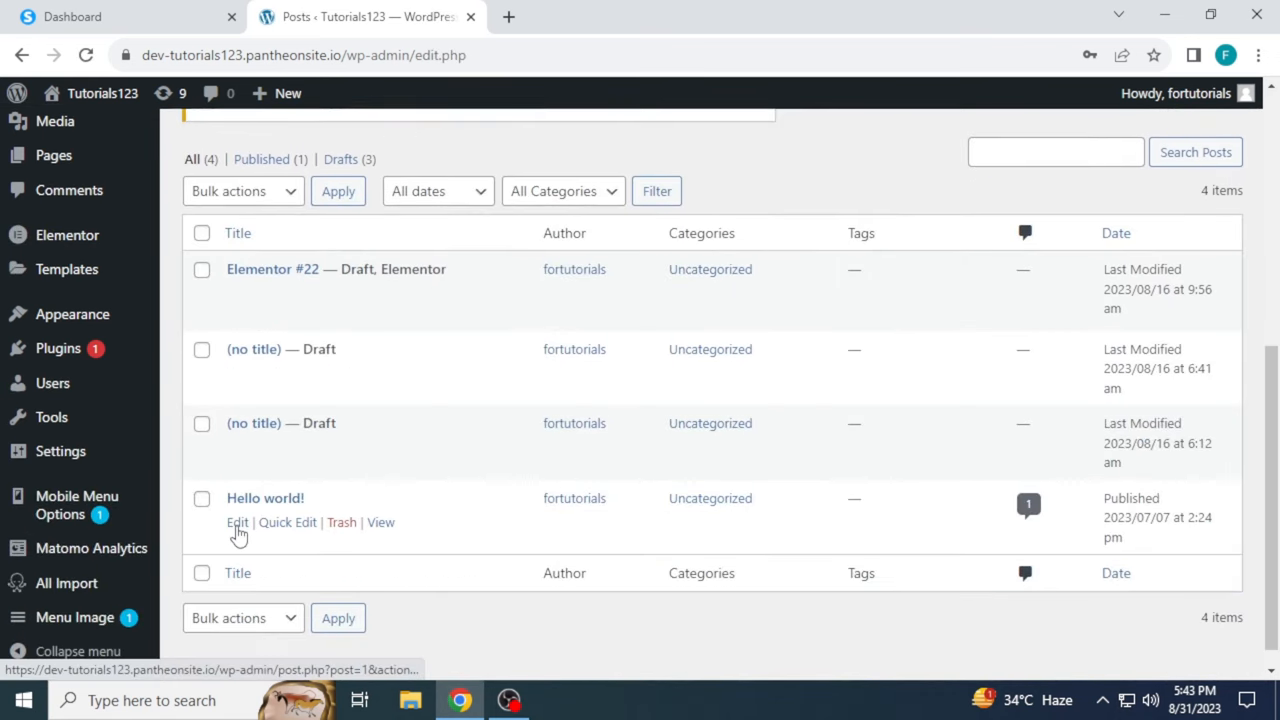
click(236, 522)
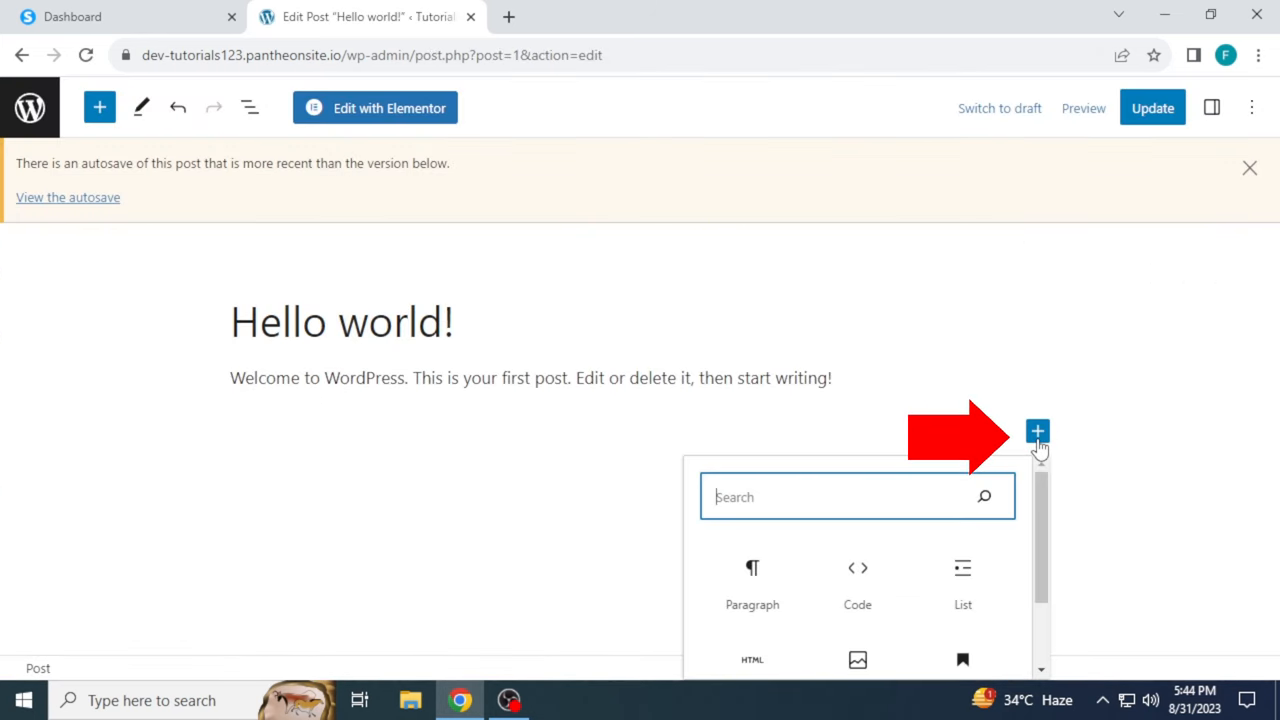
mouse_move(752, 584)
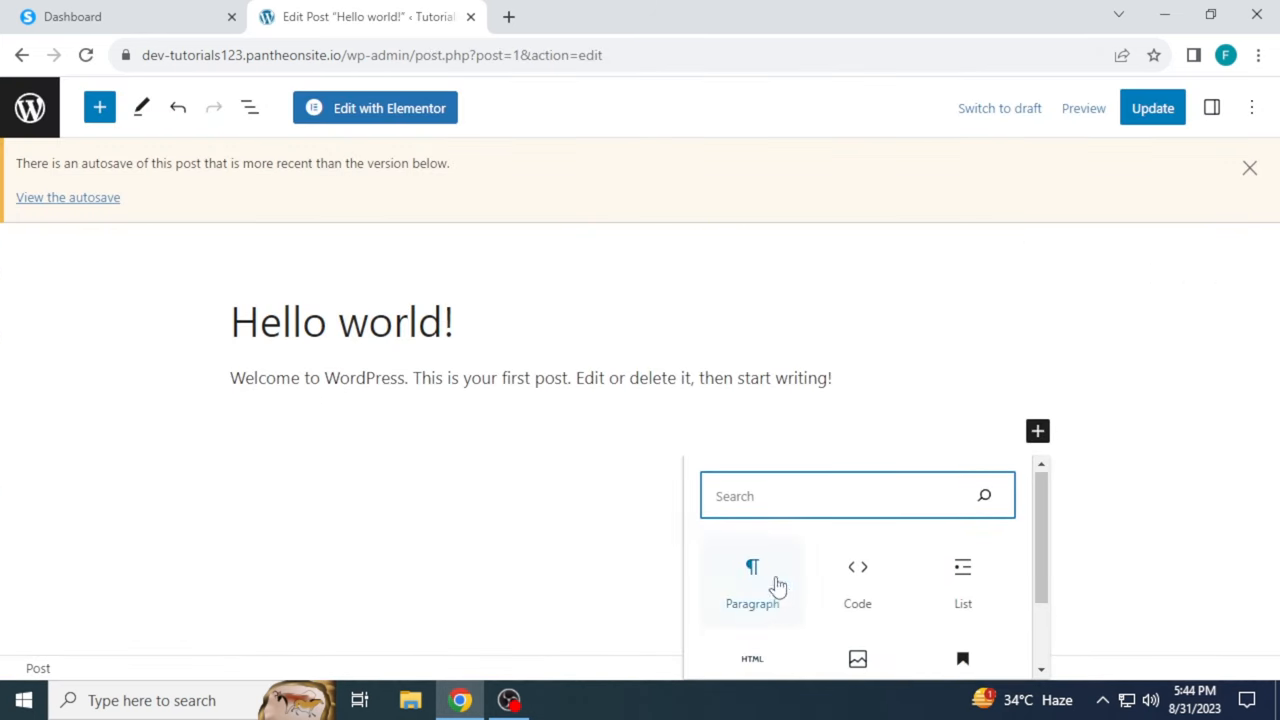
Insert an empty Custom HTML block into the post and return to Systeme.io for the script.
text(html)
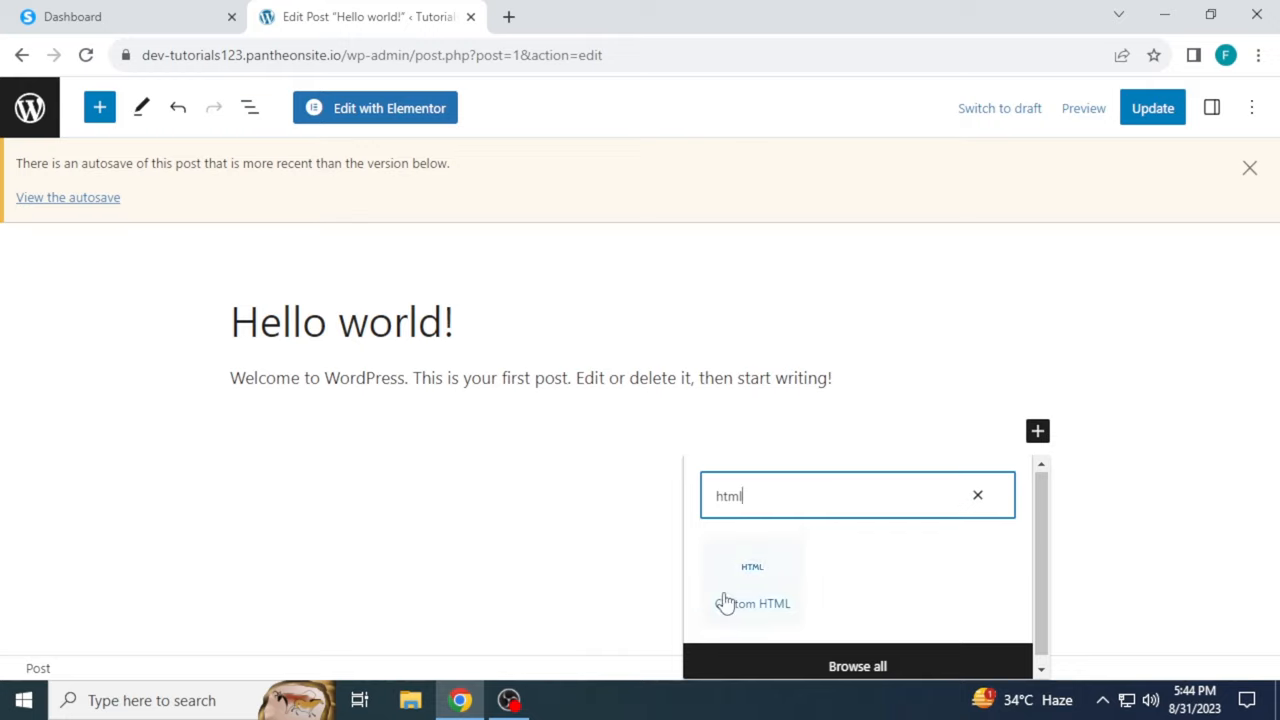
click(752, 584)
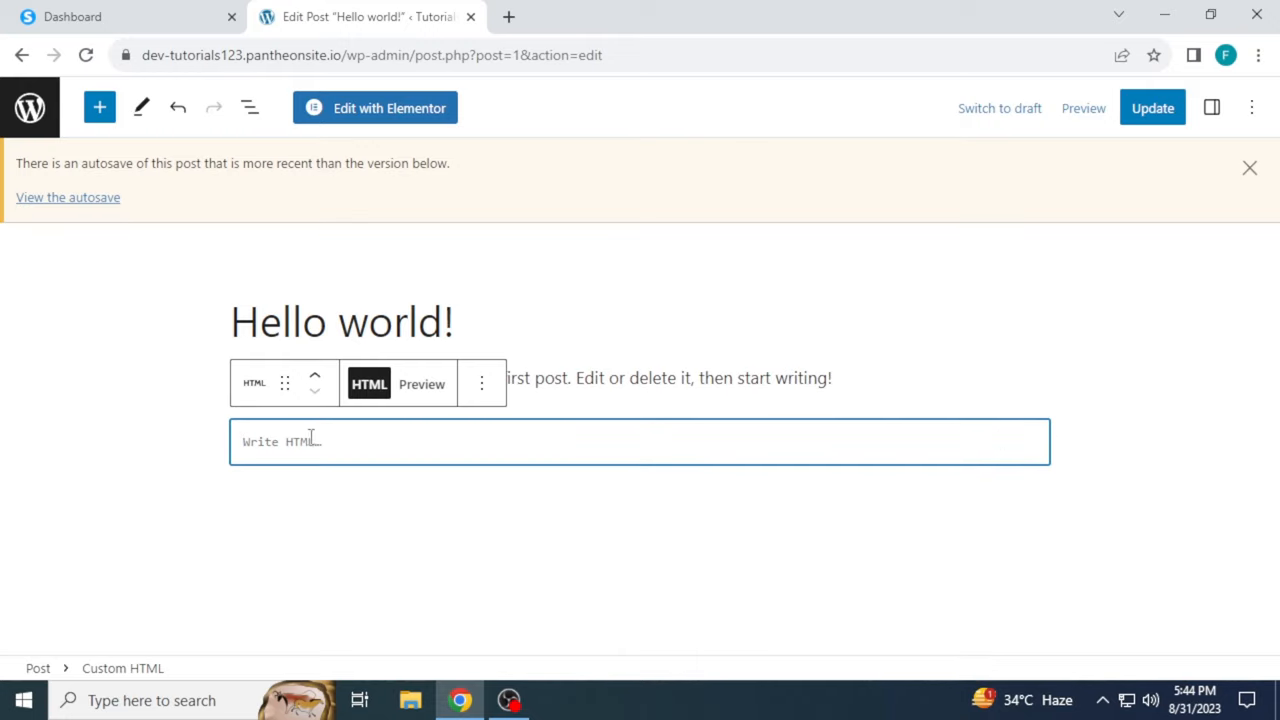
click(120, 16)
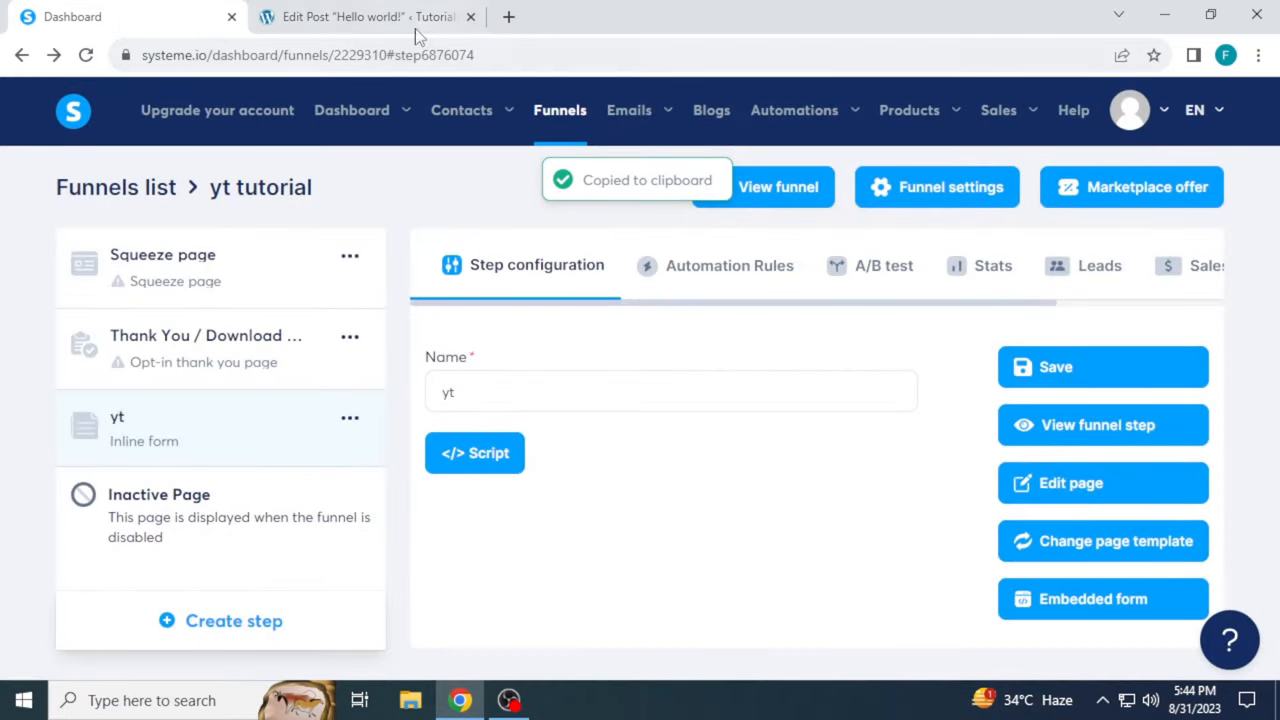
Paste the form's script tag into the Custom HTML block, preview the signup form, and update the post.
click(360, 16)
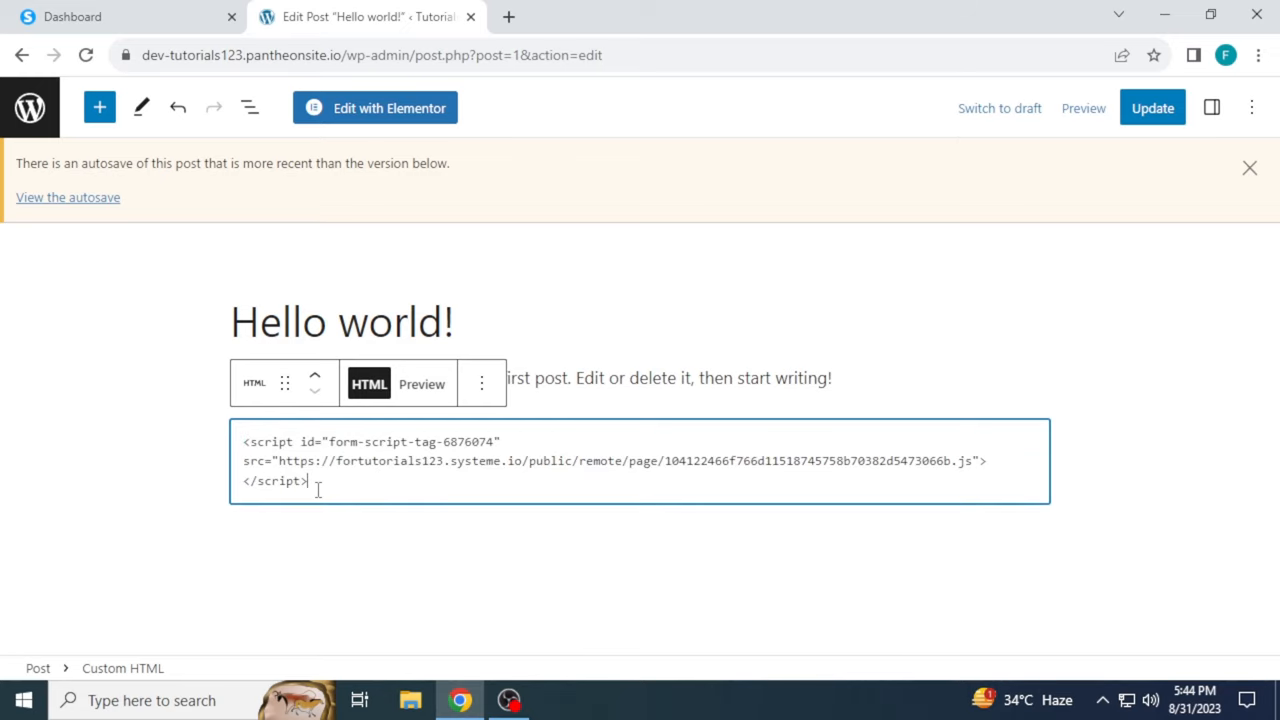
click(420, 384)
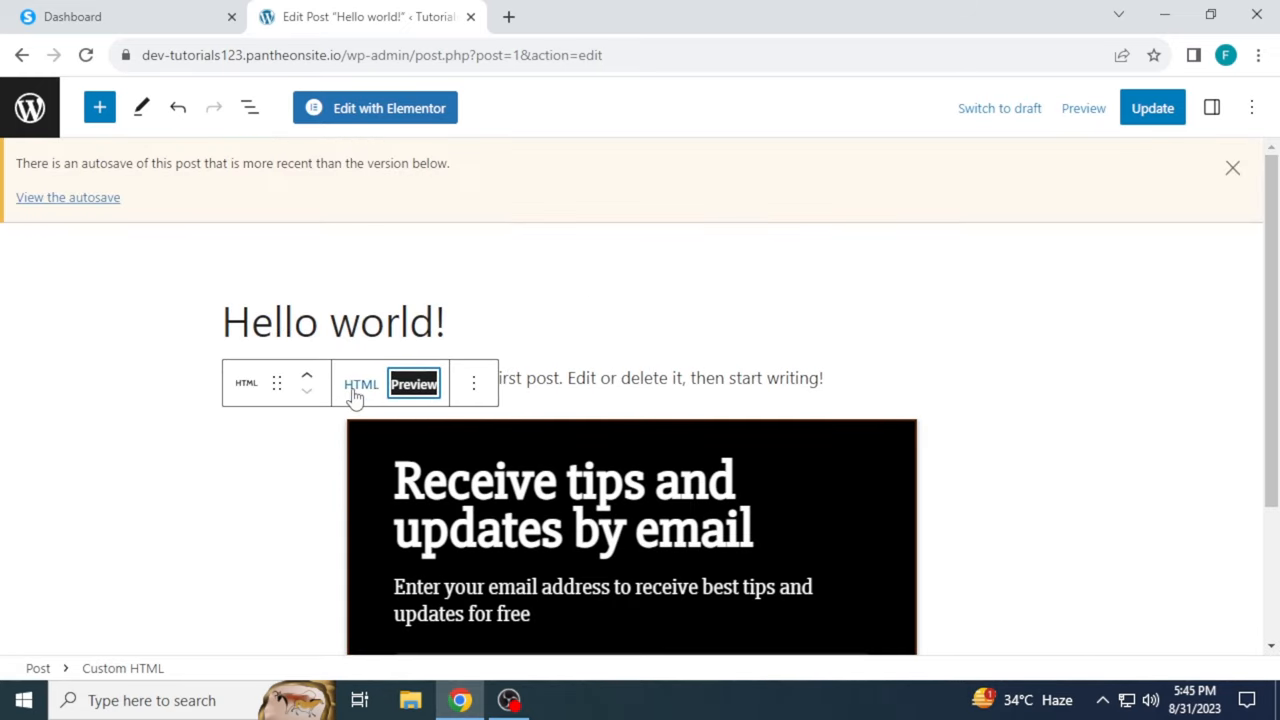
click(1084, 108)
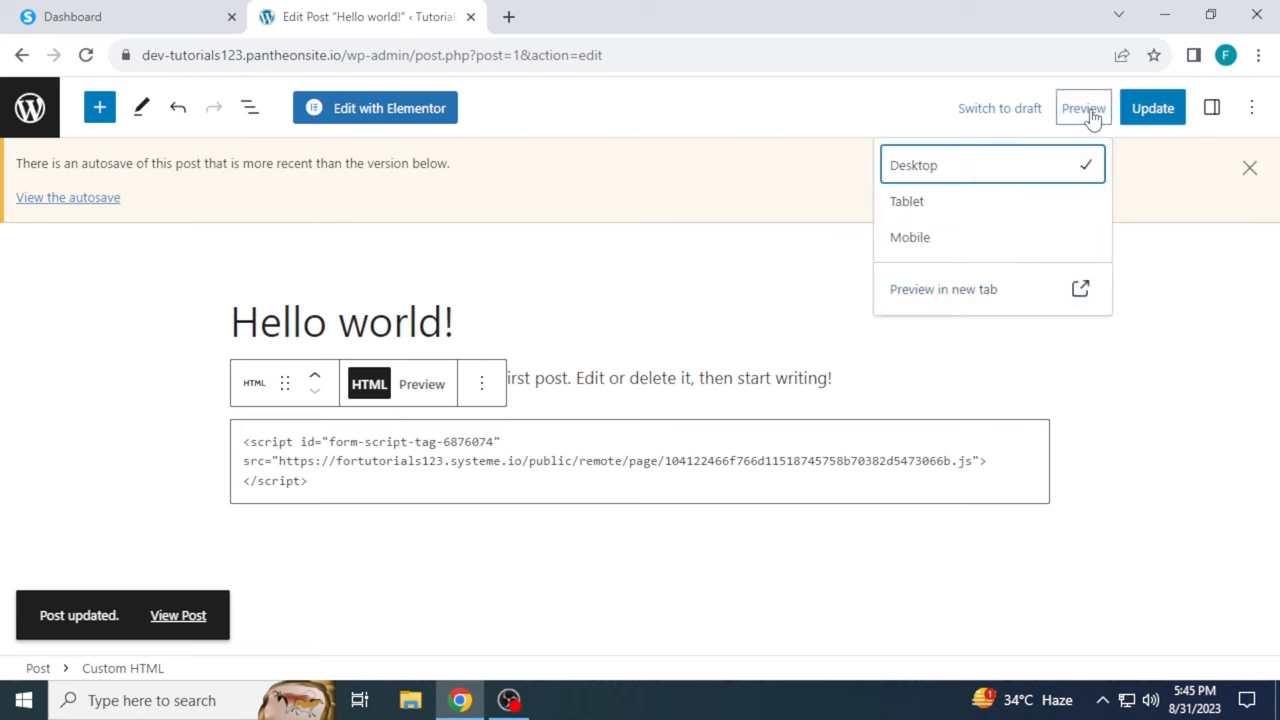